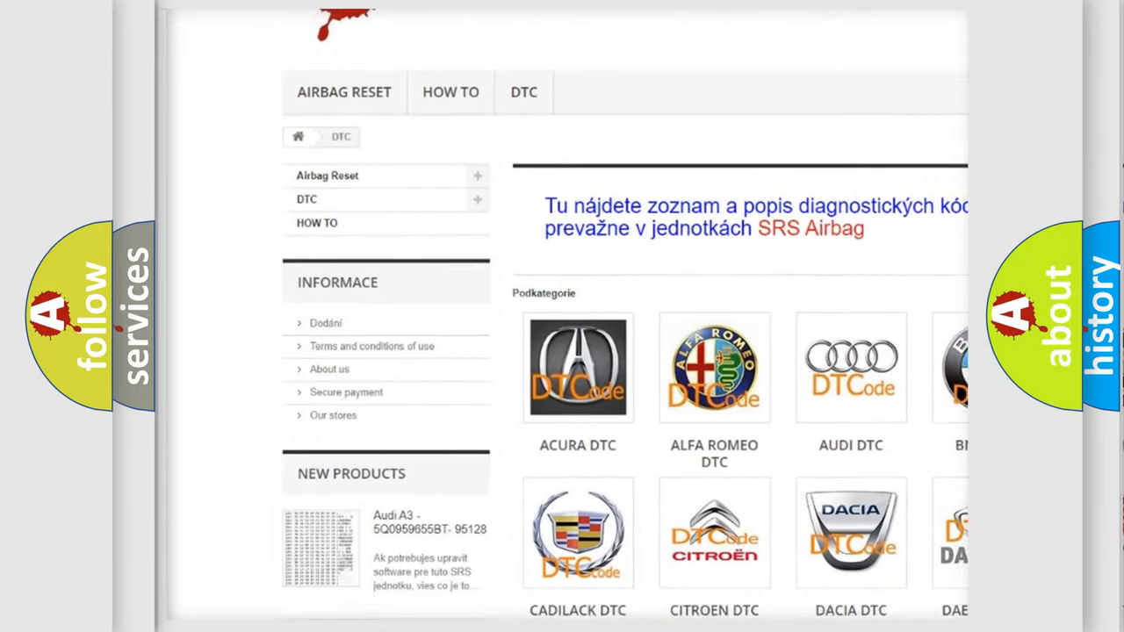
{"action": "scroll", "scroll_direction": "down", "scroll_amount": 3}
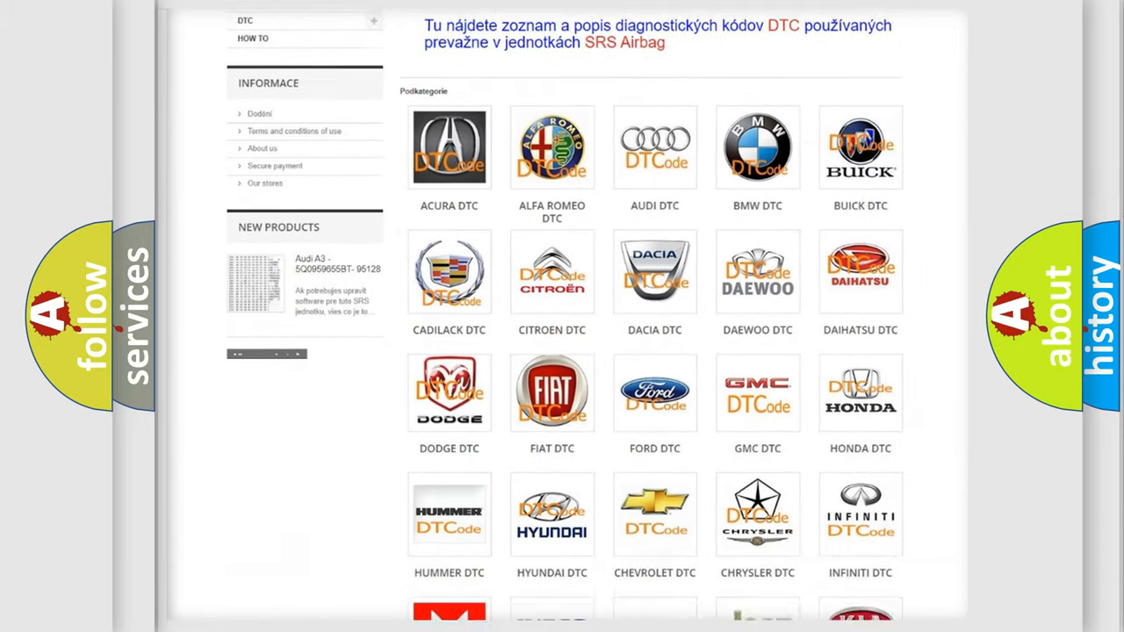
{"action": "scroll", "scroll_direction": "down", "scroll_amount": 3}
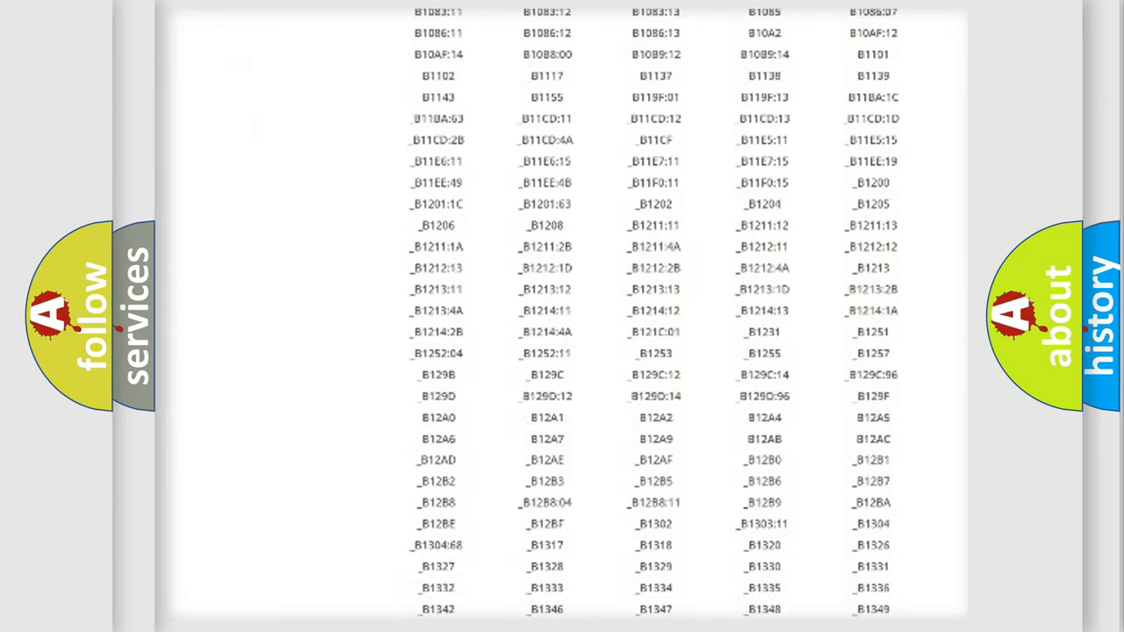
{"action": "scroll", "scroll_direction": "down", "scroll_amount": 3}
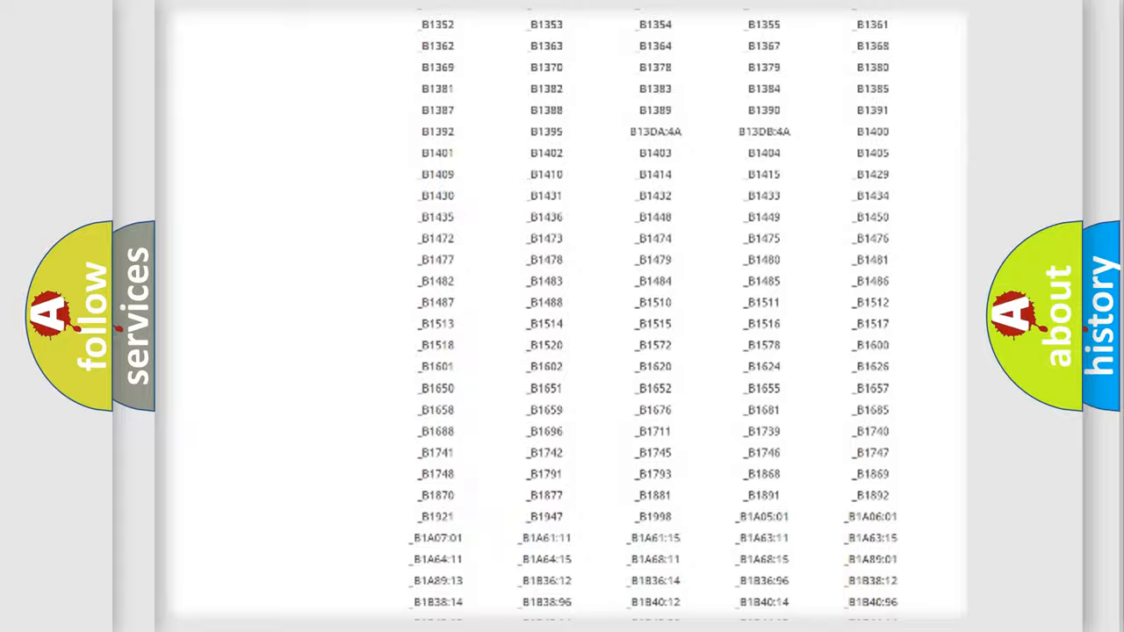